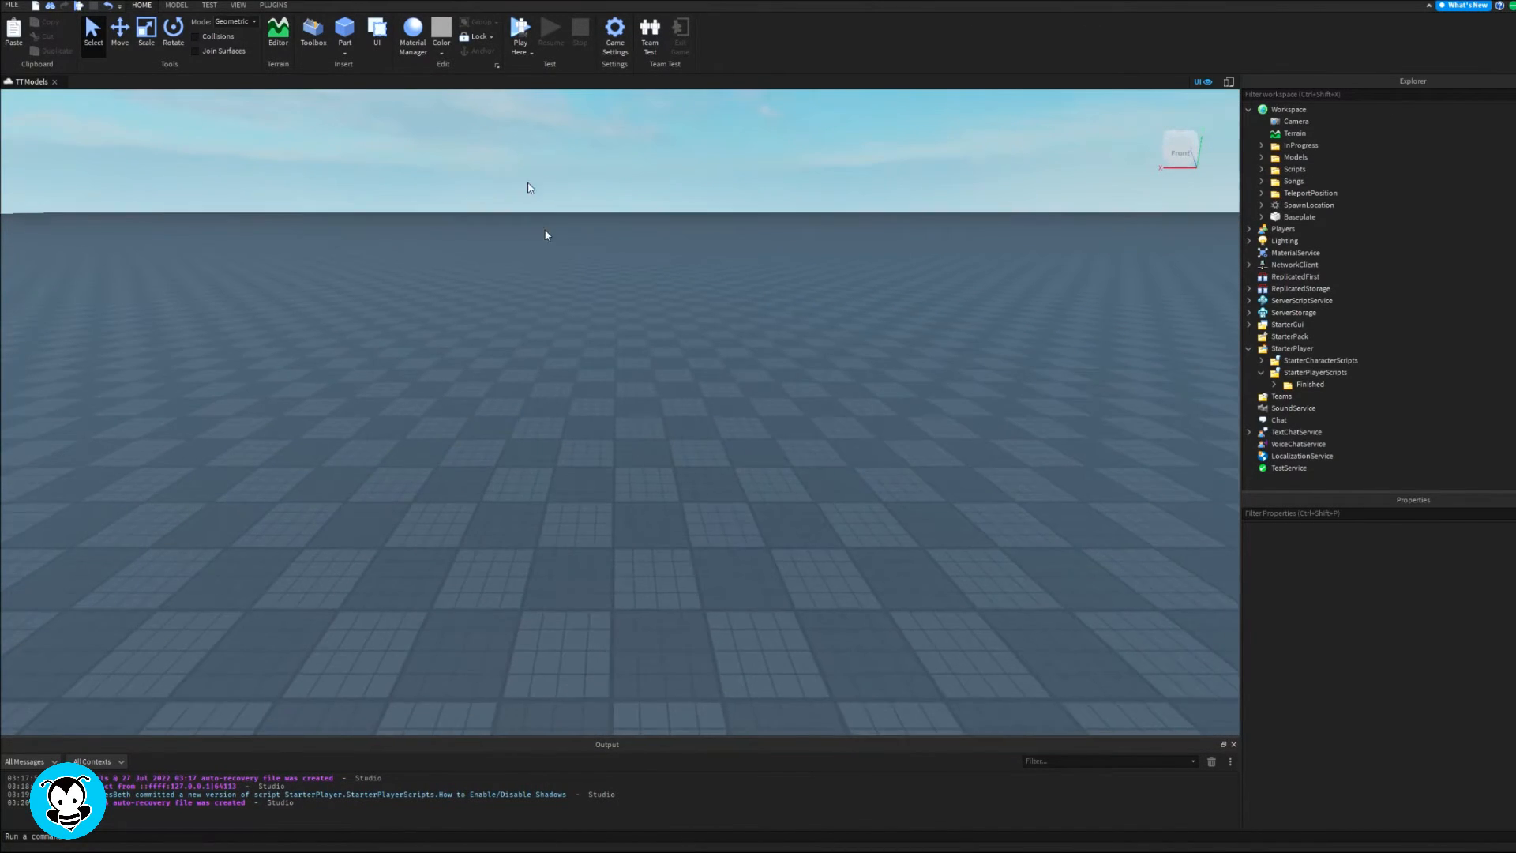
Insert a Sphere part from the Part dropdown, then reopen the shape list
click(344, 34)
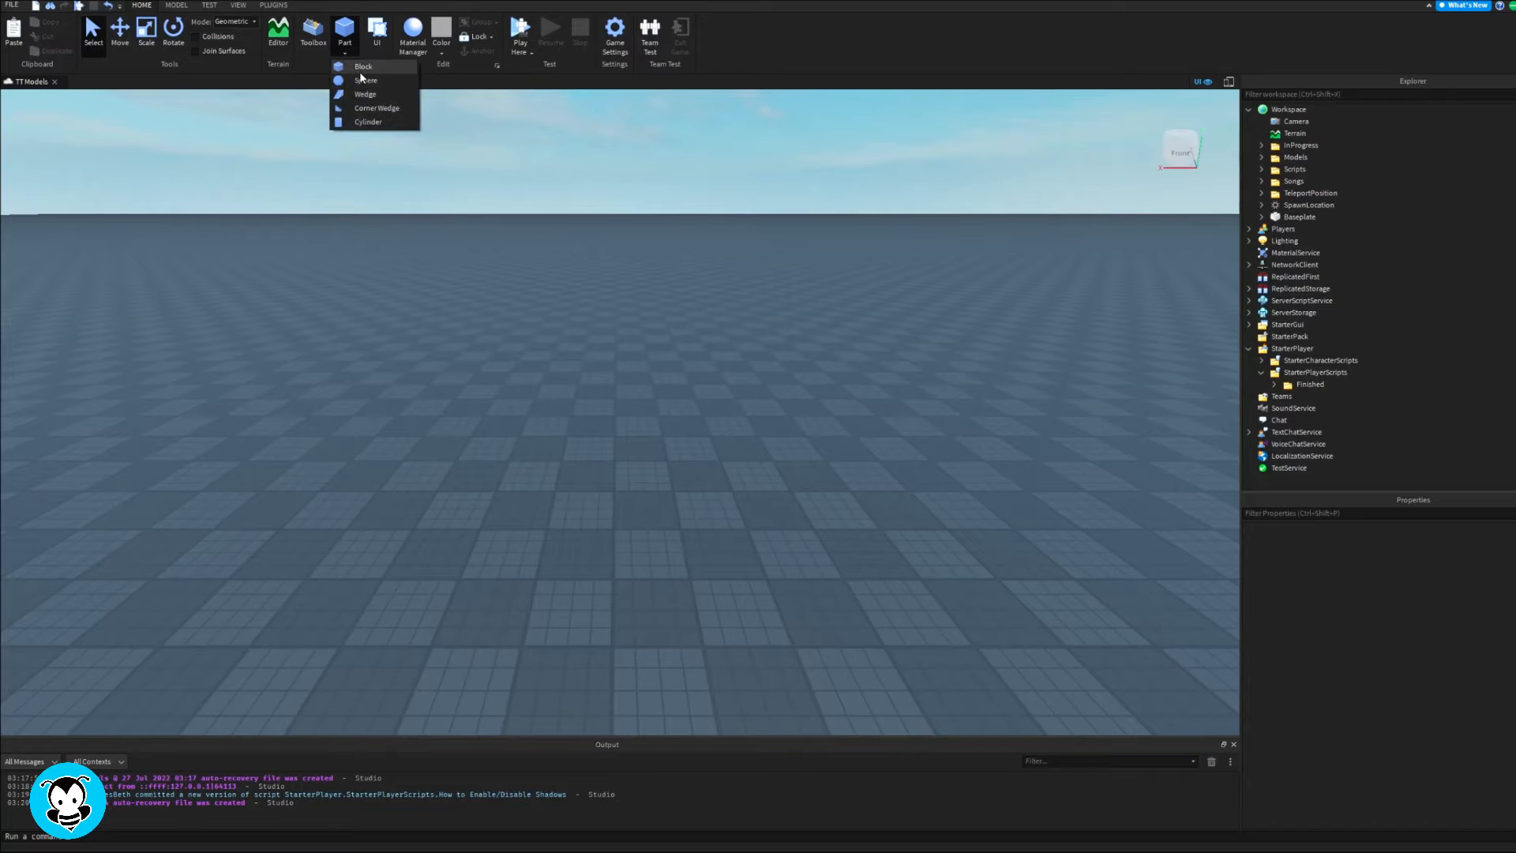
mouse_move(366, 80)
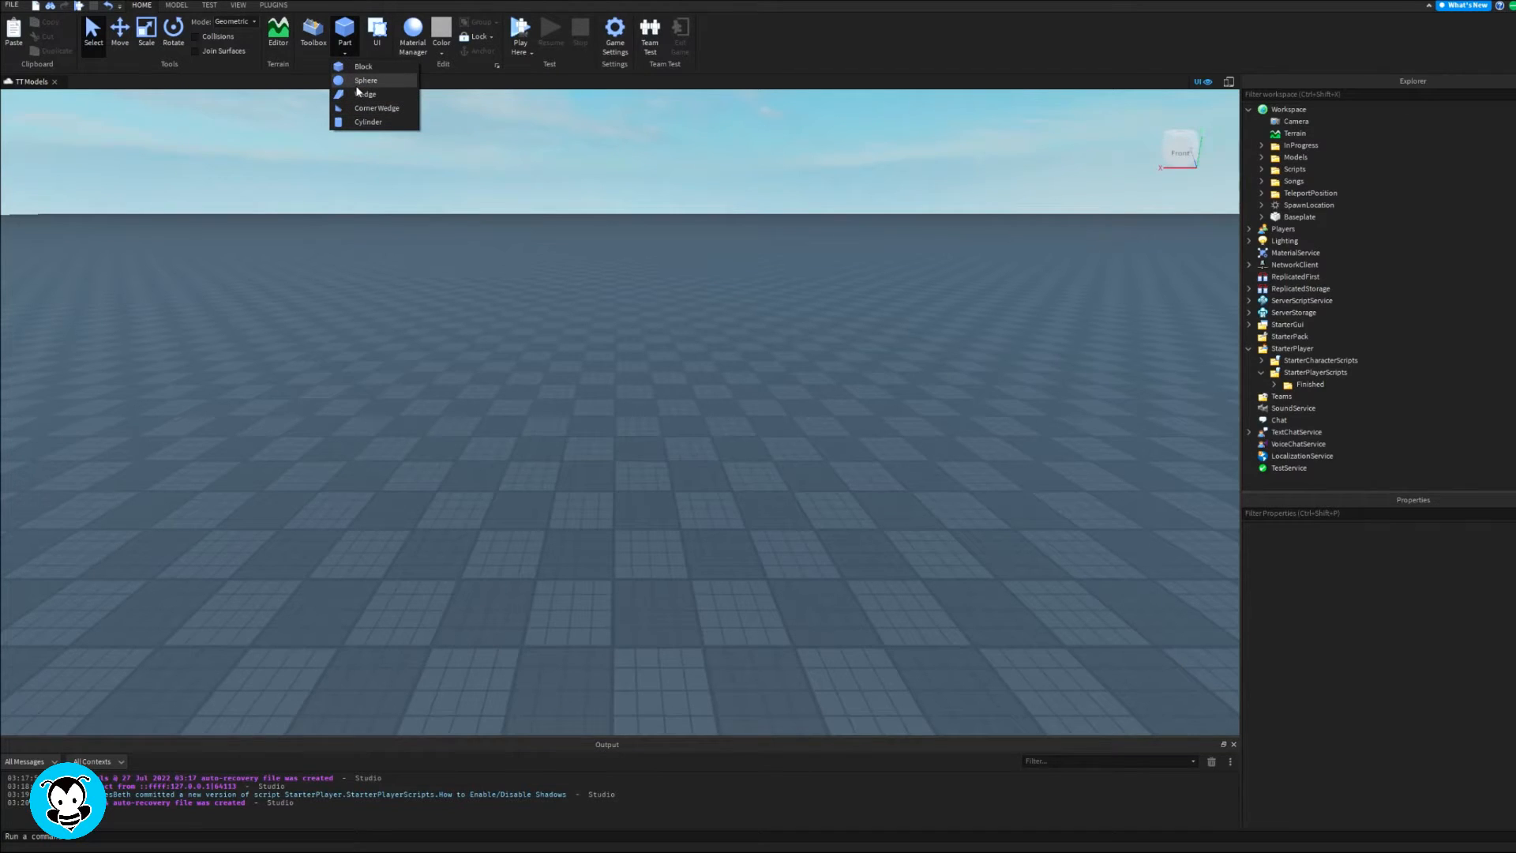
click(365, 79)
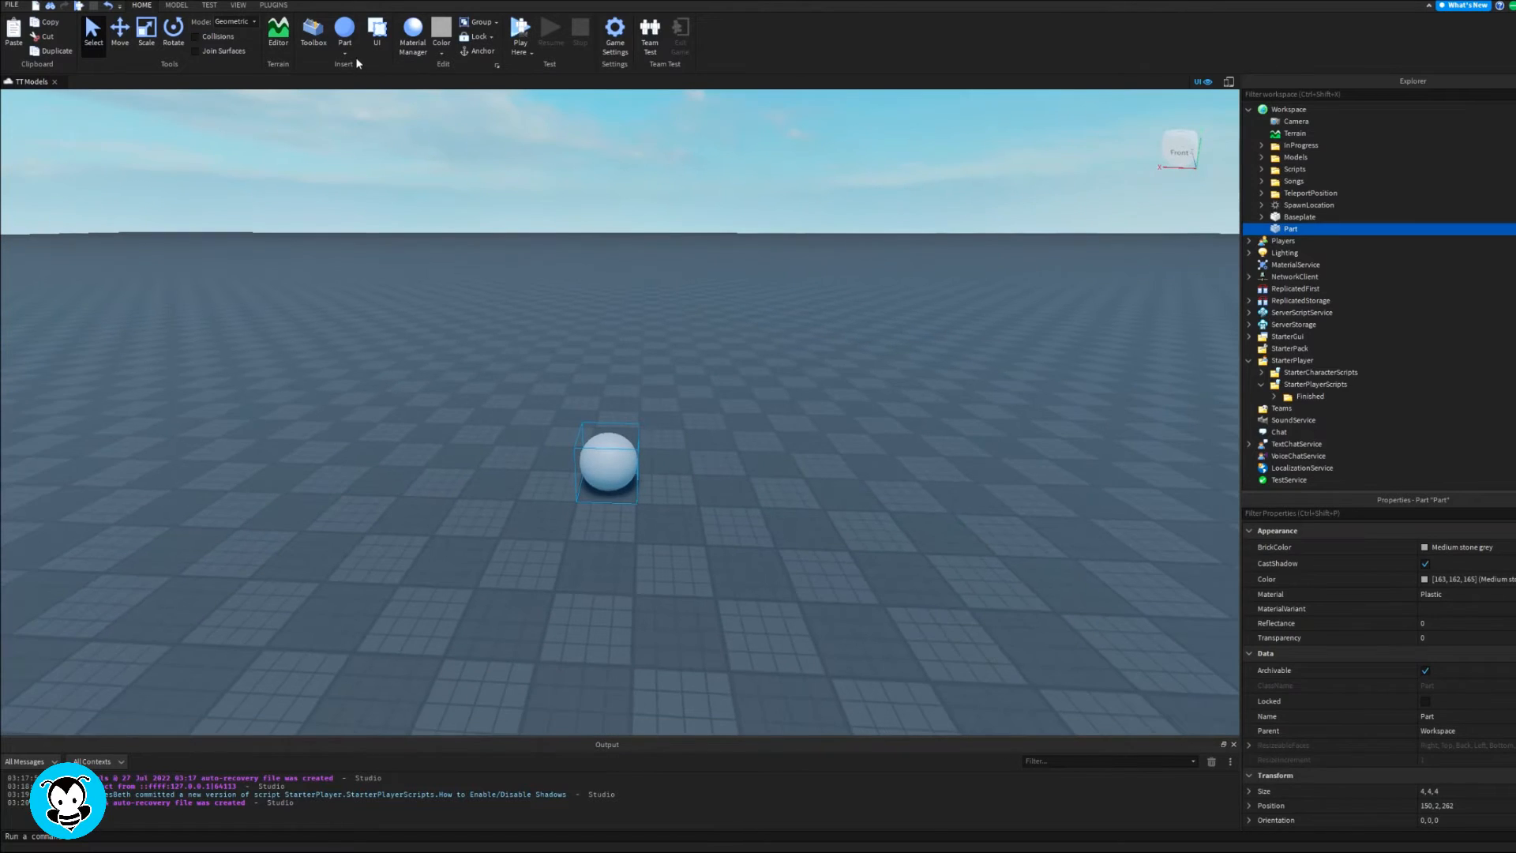
click(344, 30)
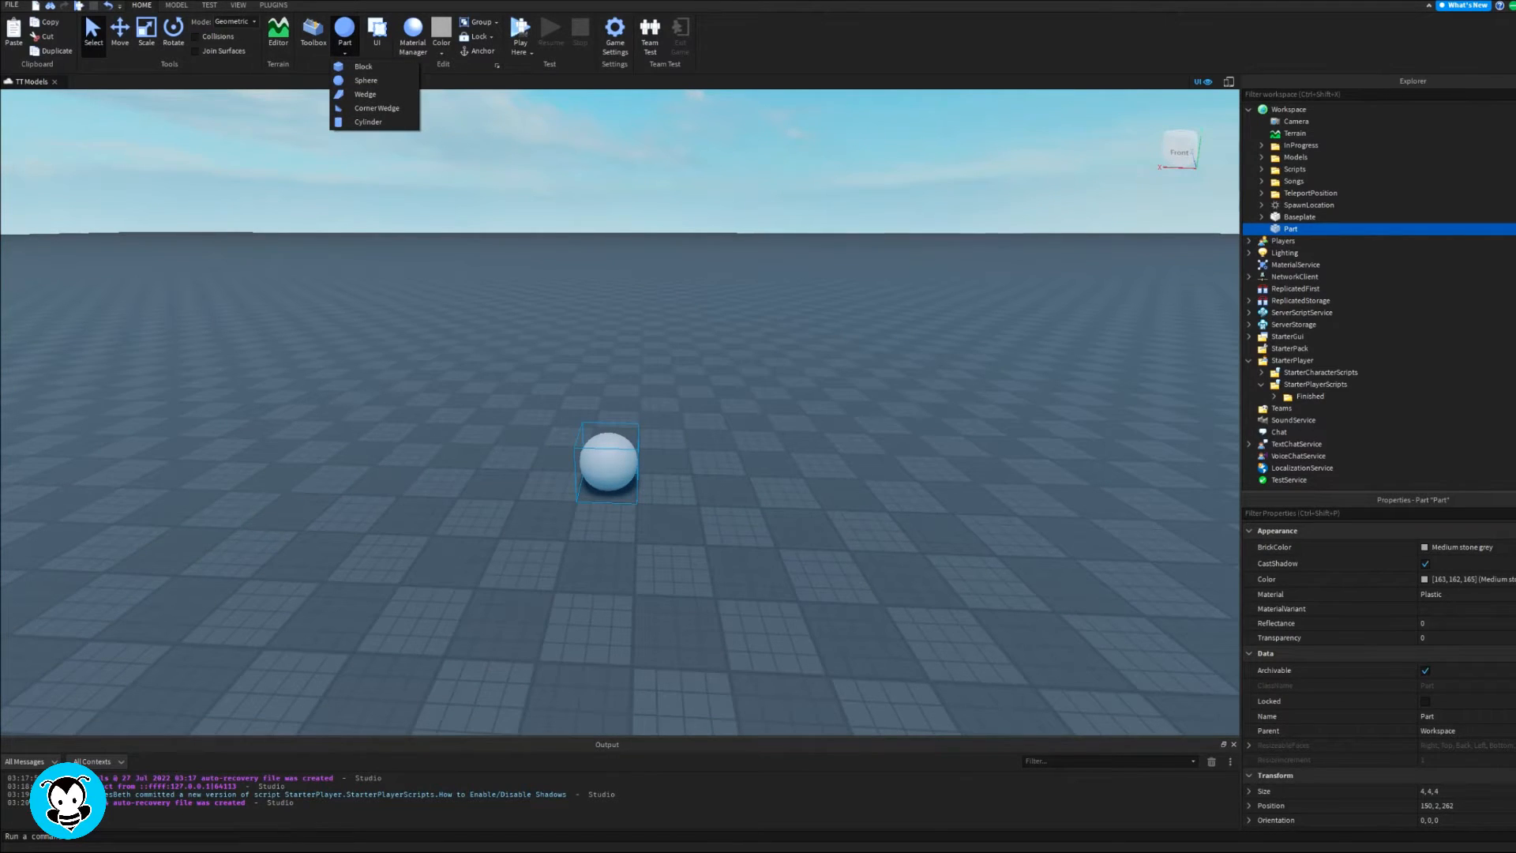
mouse_move(767, 204)
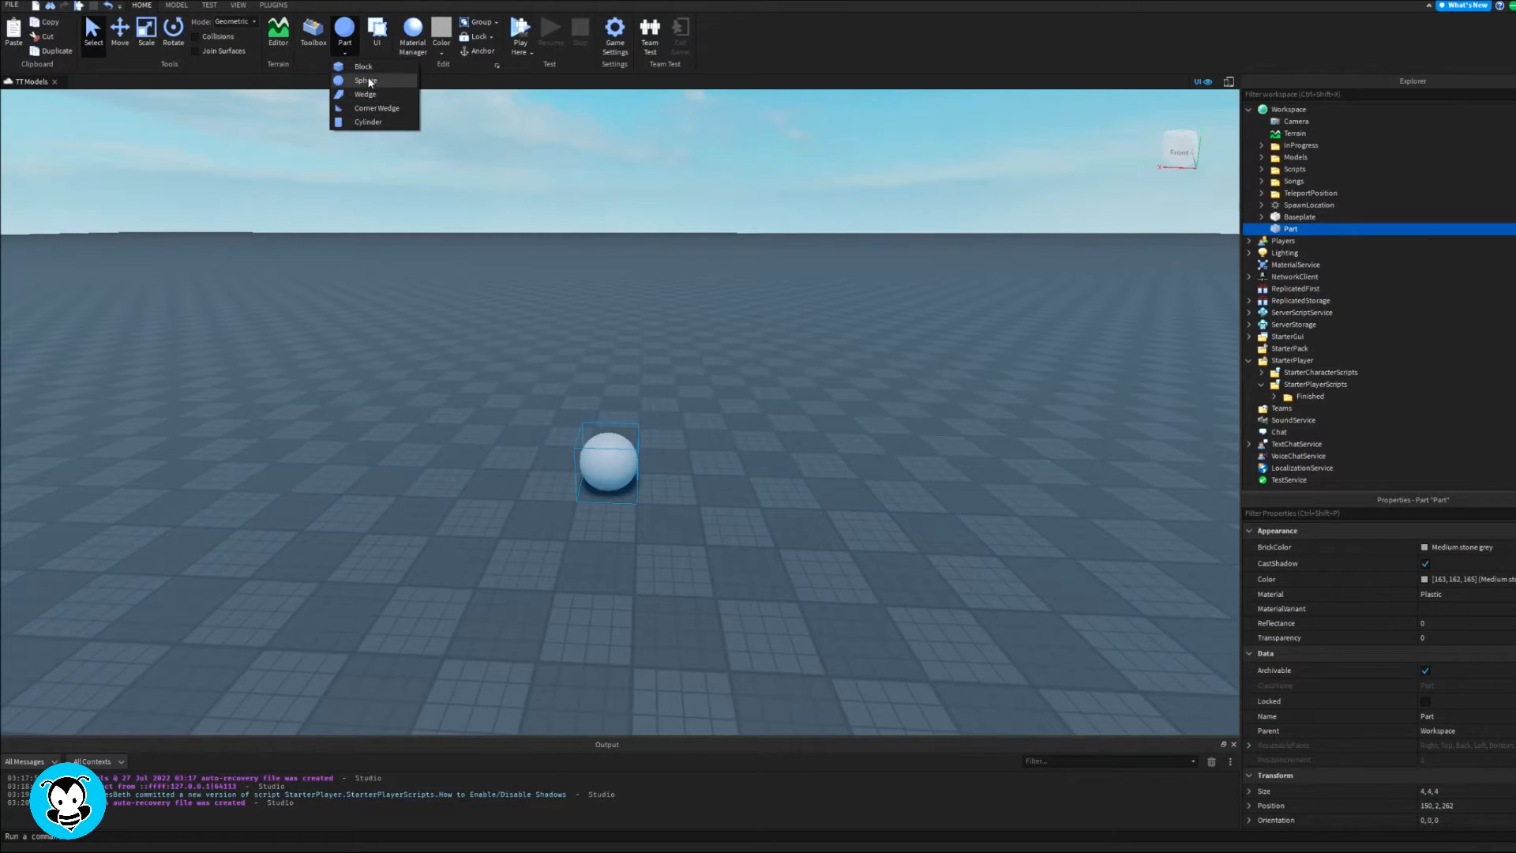
Insert a Block part and scale it into a small cube beside the sphere
click(365, 66)
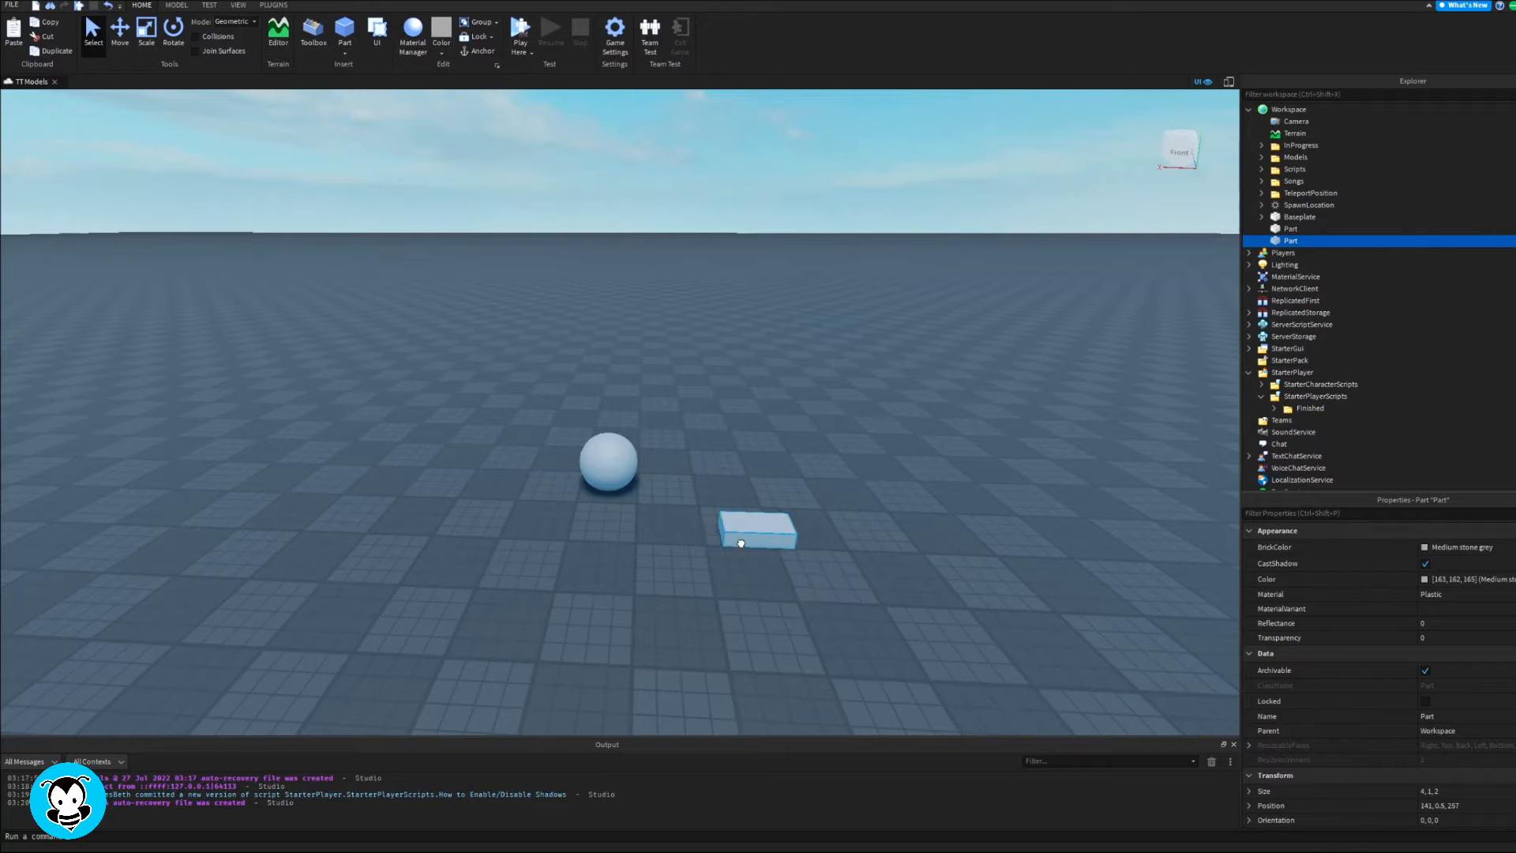
click(146, 29)
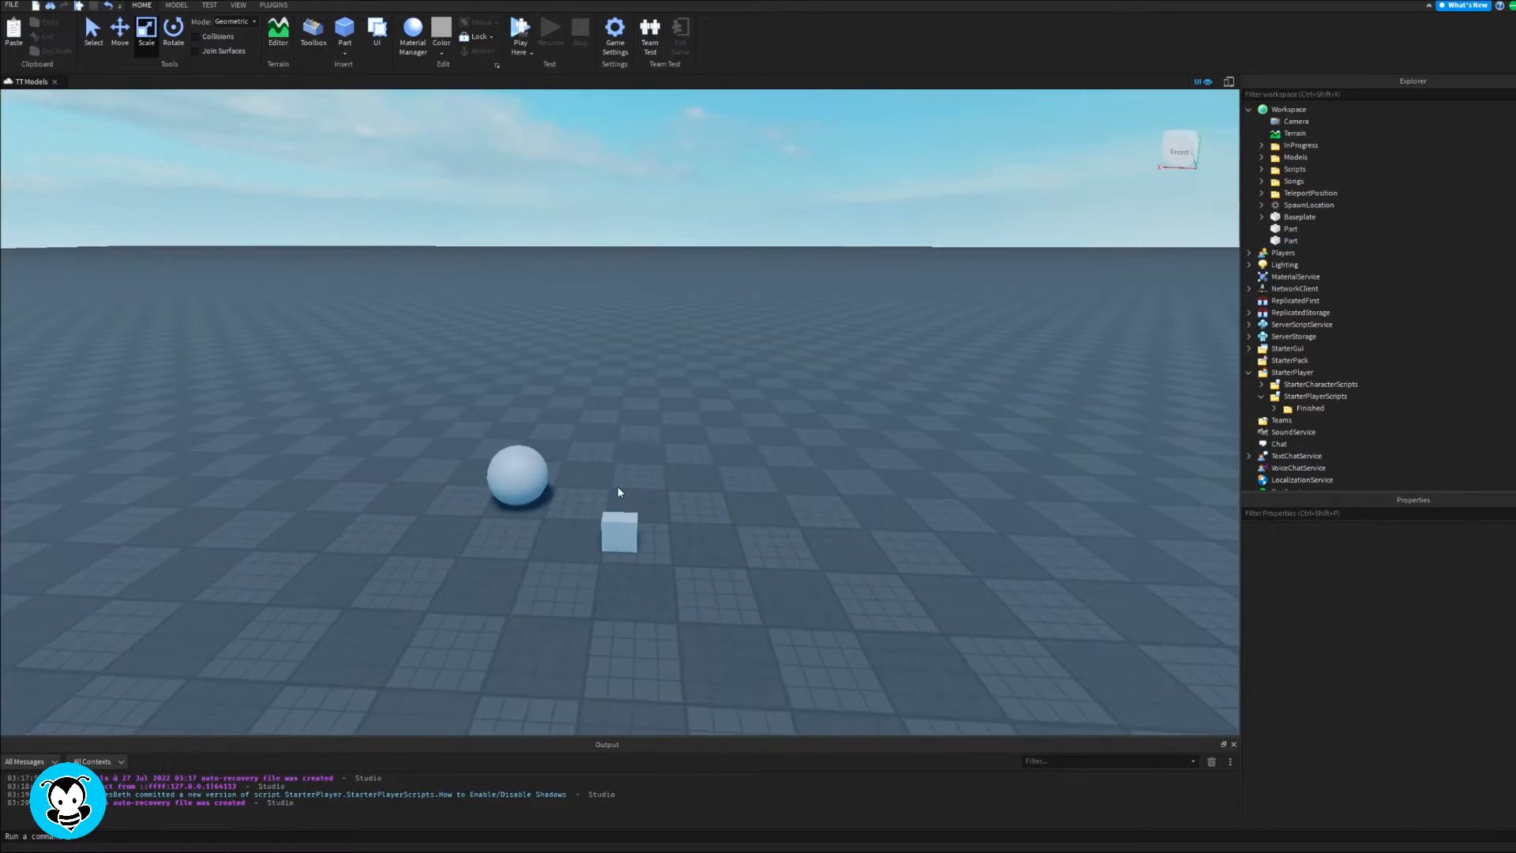
click(619, 531)
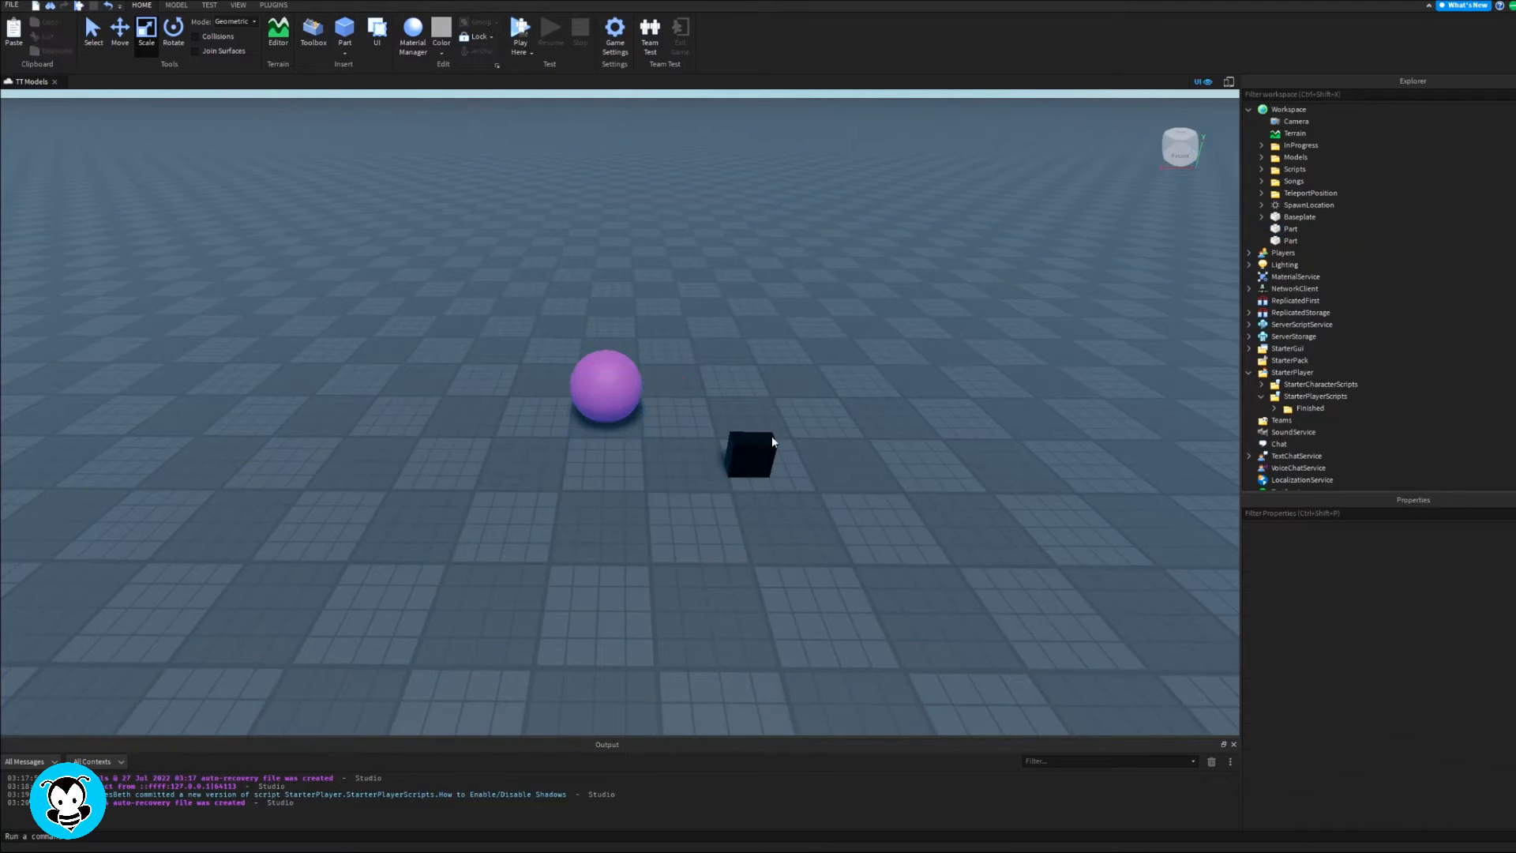
Select the lilac sphere and rename it NewMaterial
click(1306, 241)
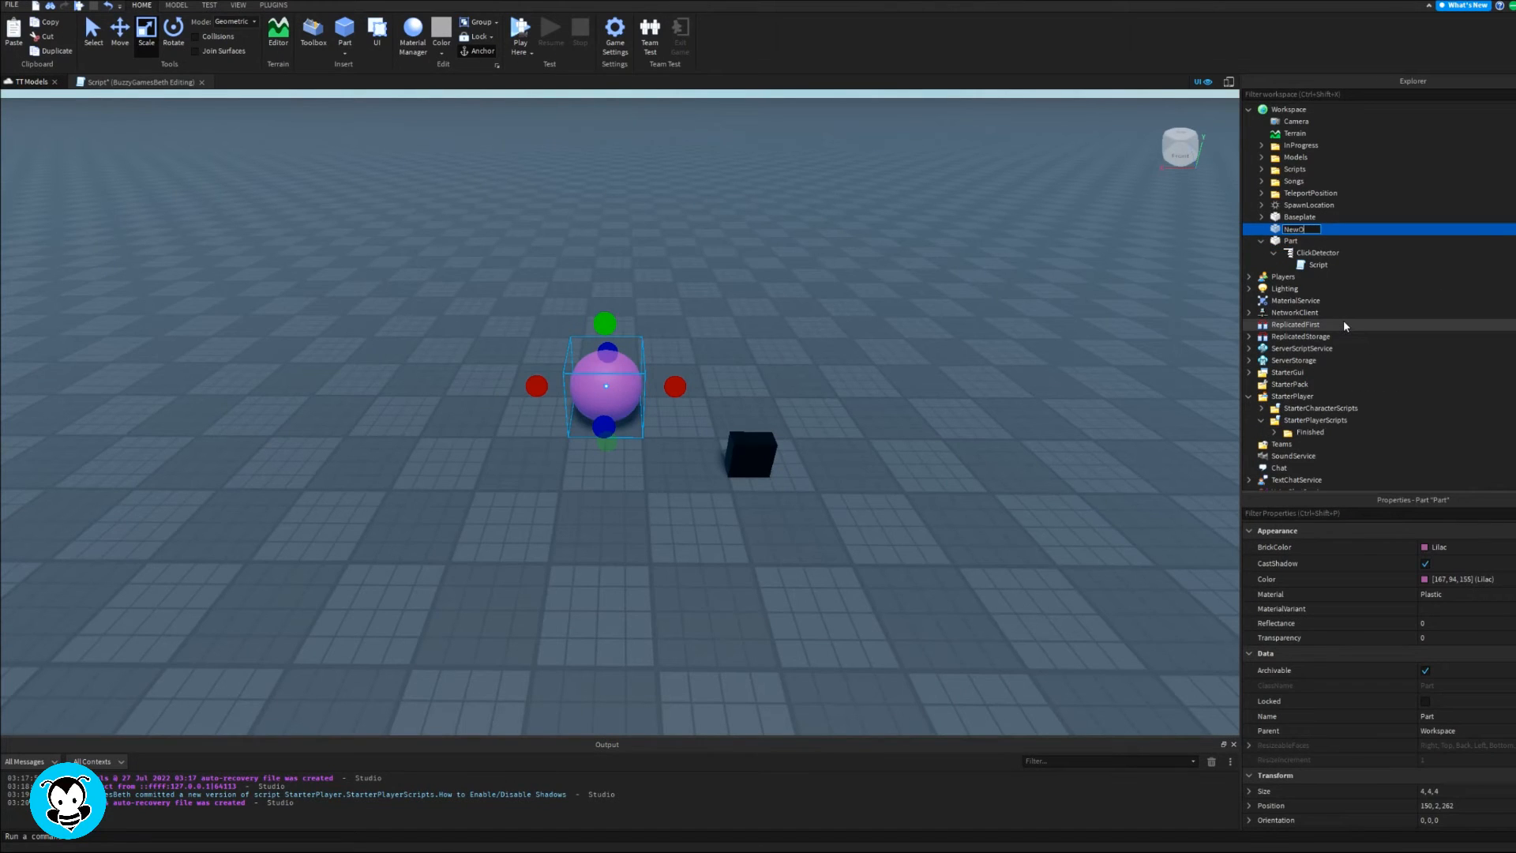
text(Material)
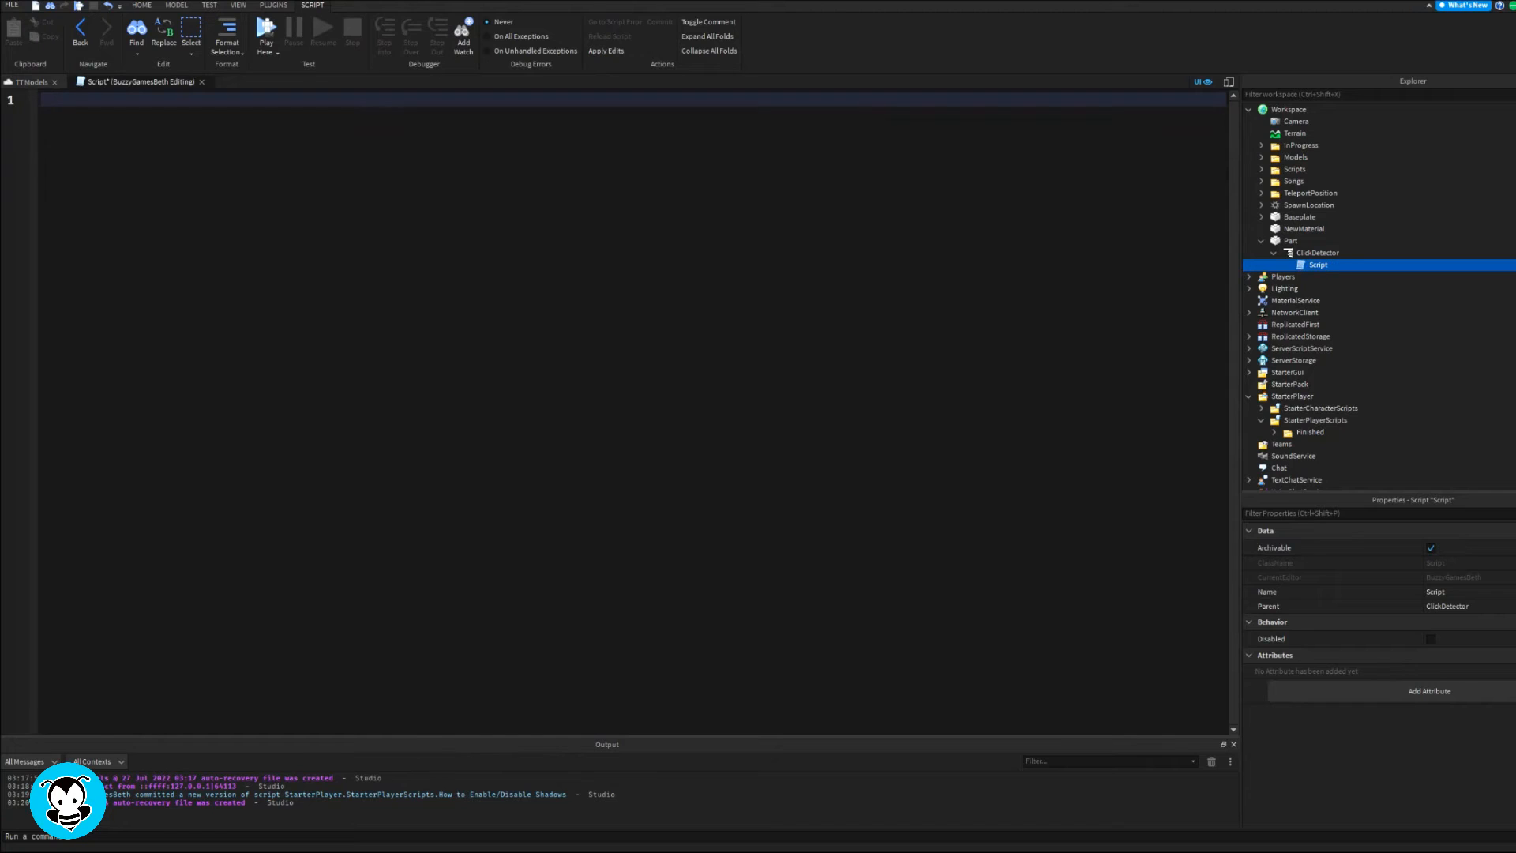
Write the changePart variable and MouseClick:Connect function setting Material to Enum.Material.Neon
text(local)
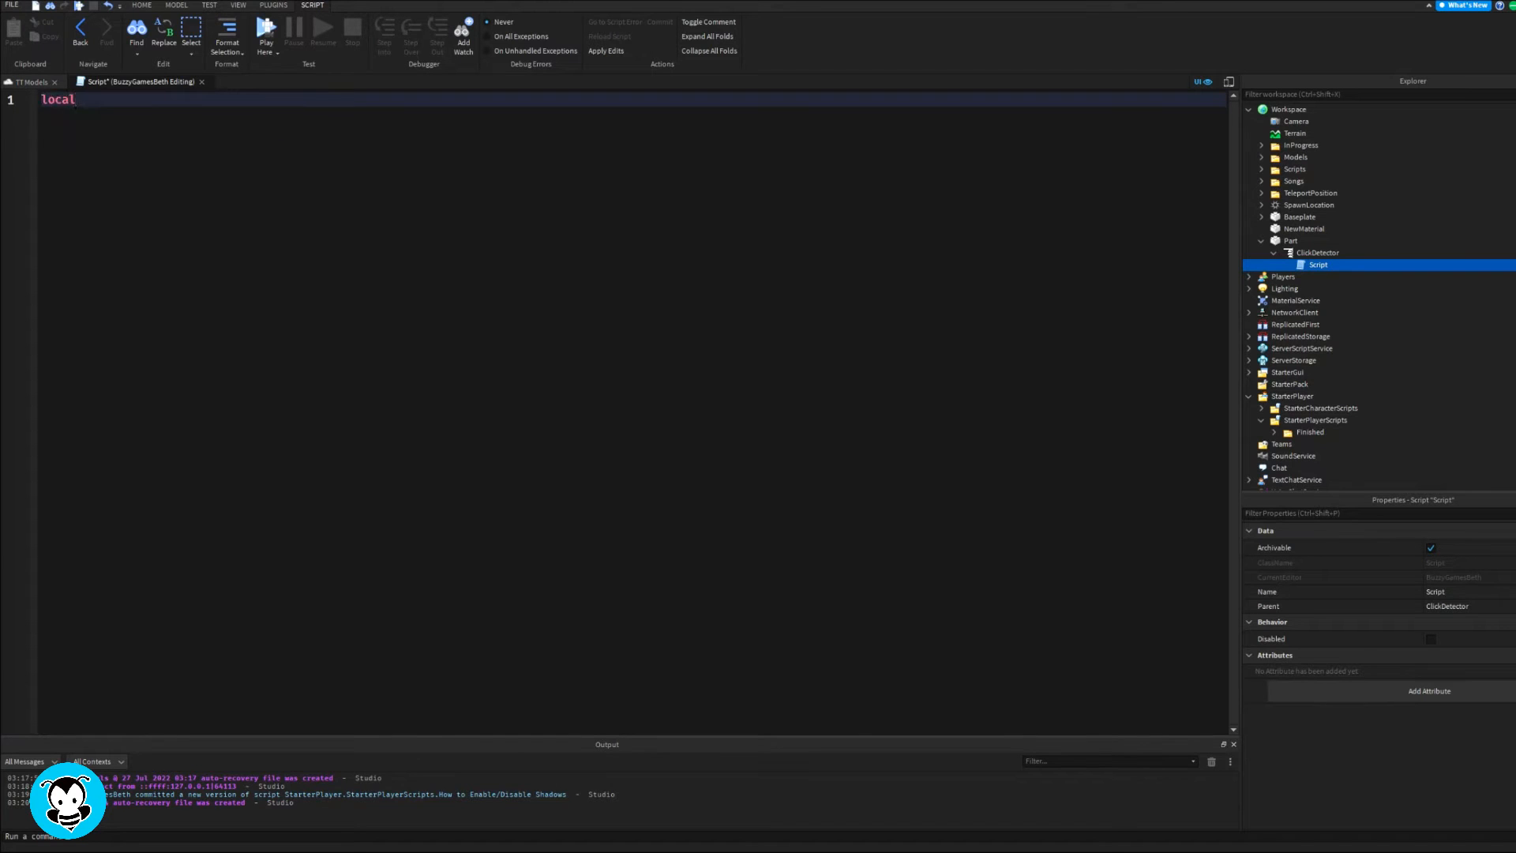
text(cha)
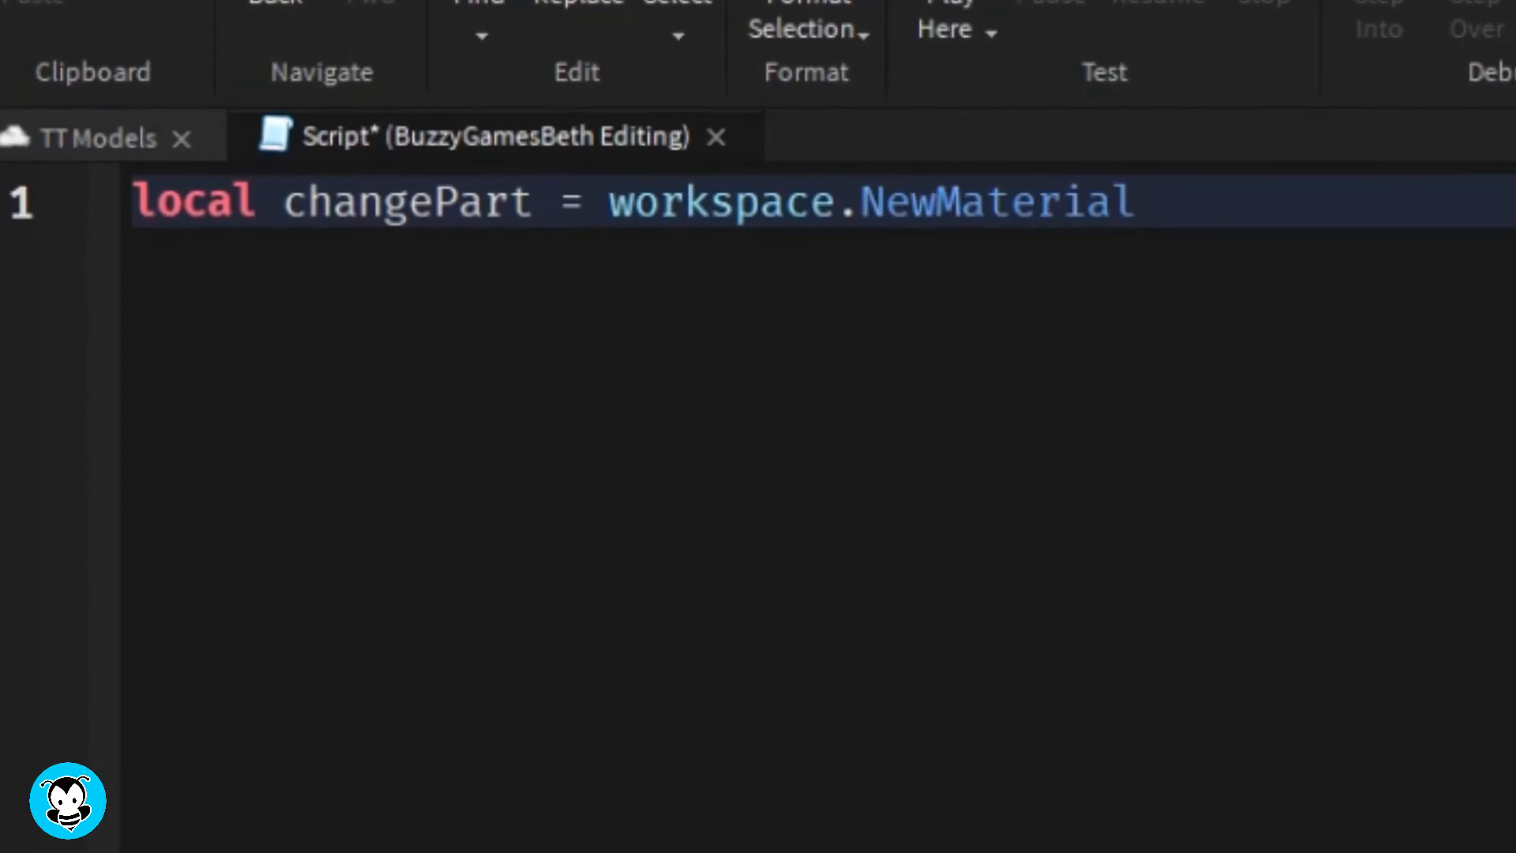
text(script.Parent.MouseClick:Connect(function()
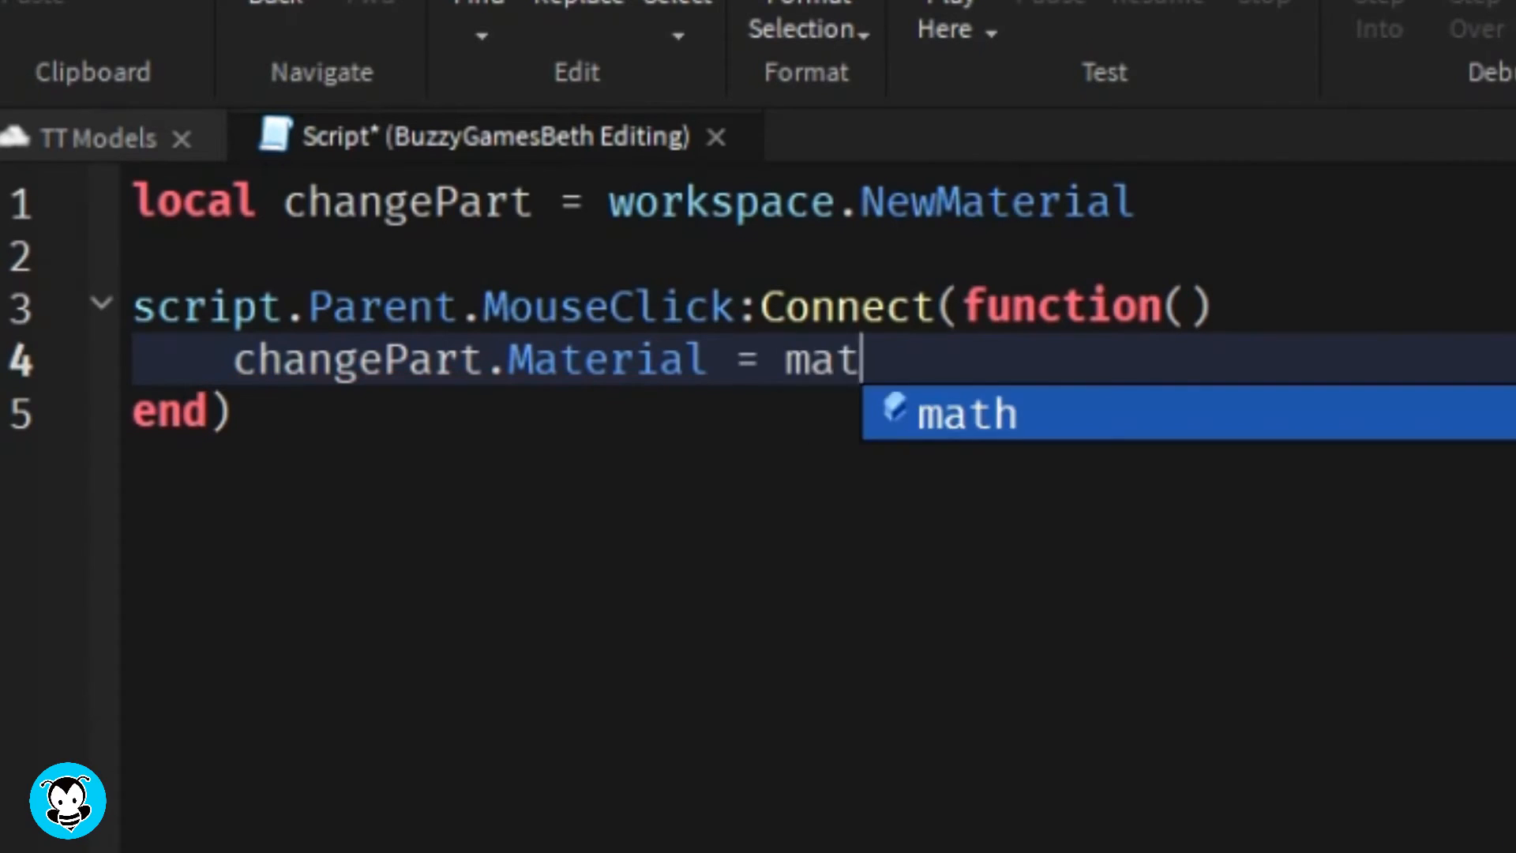
text(Enum.Material.)
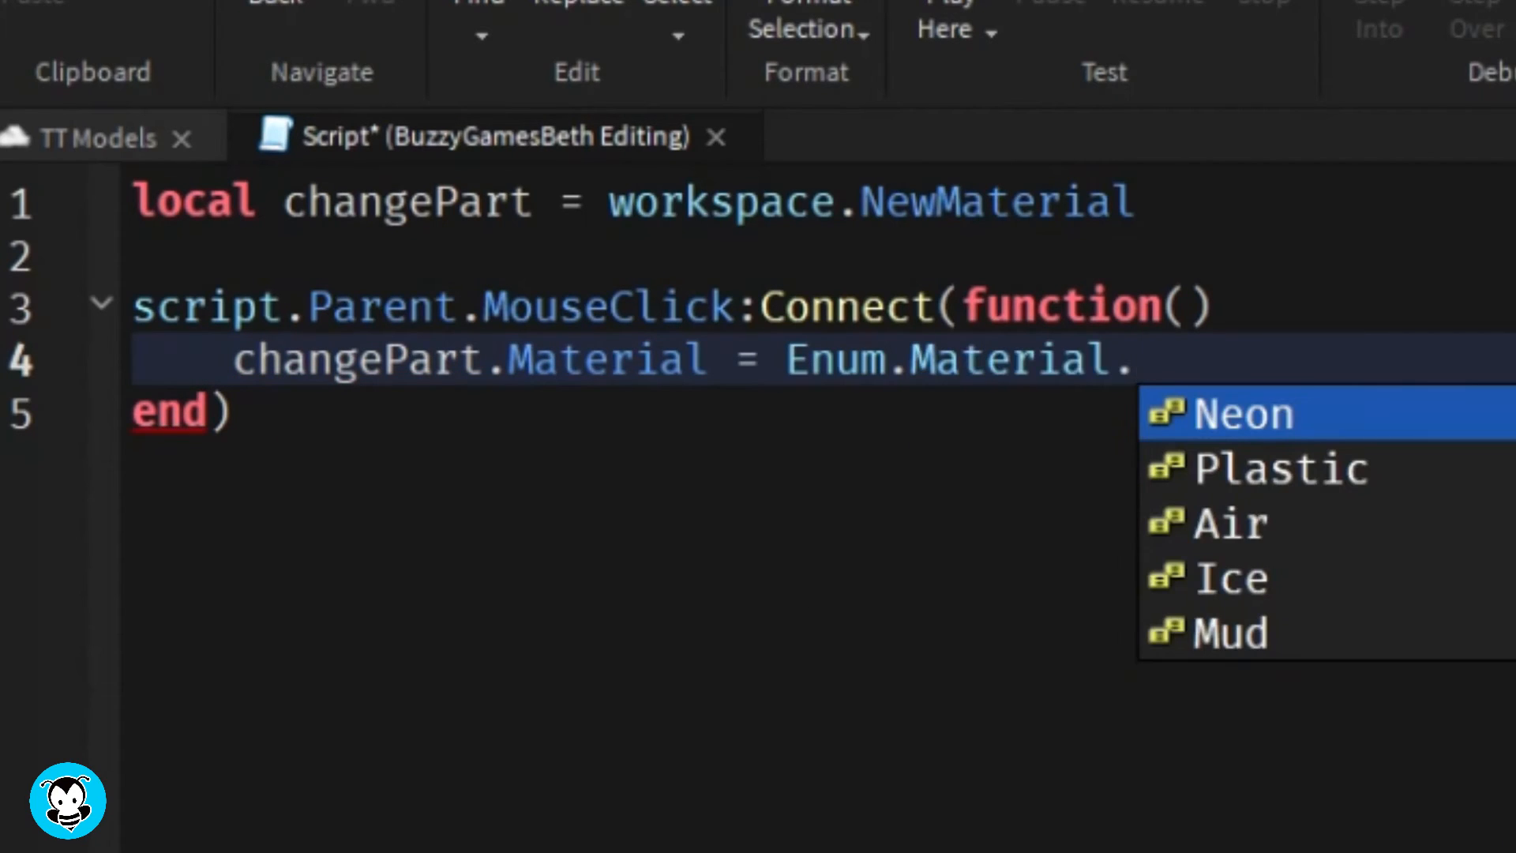
click(1279, 468)
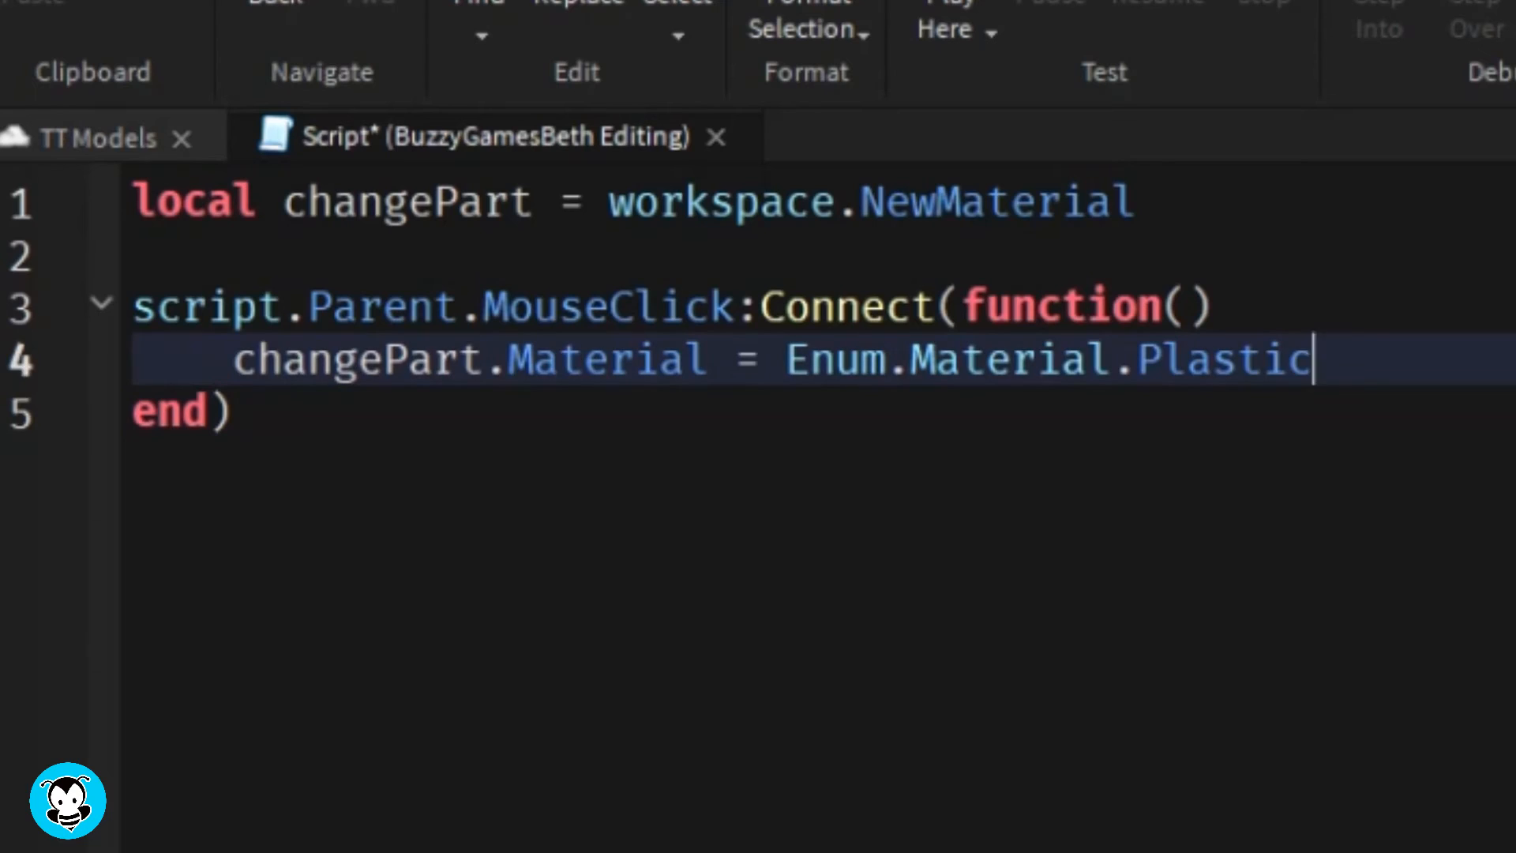
text(Neon)
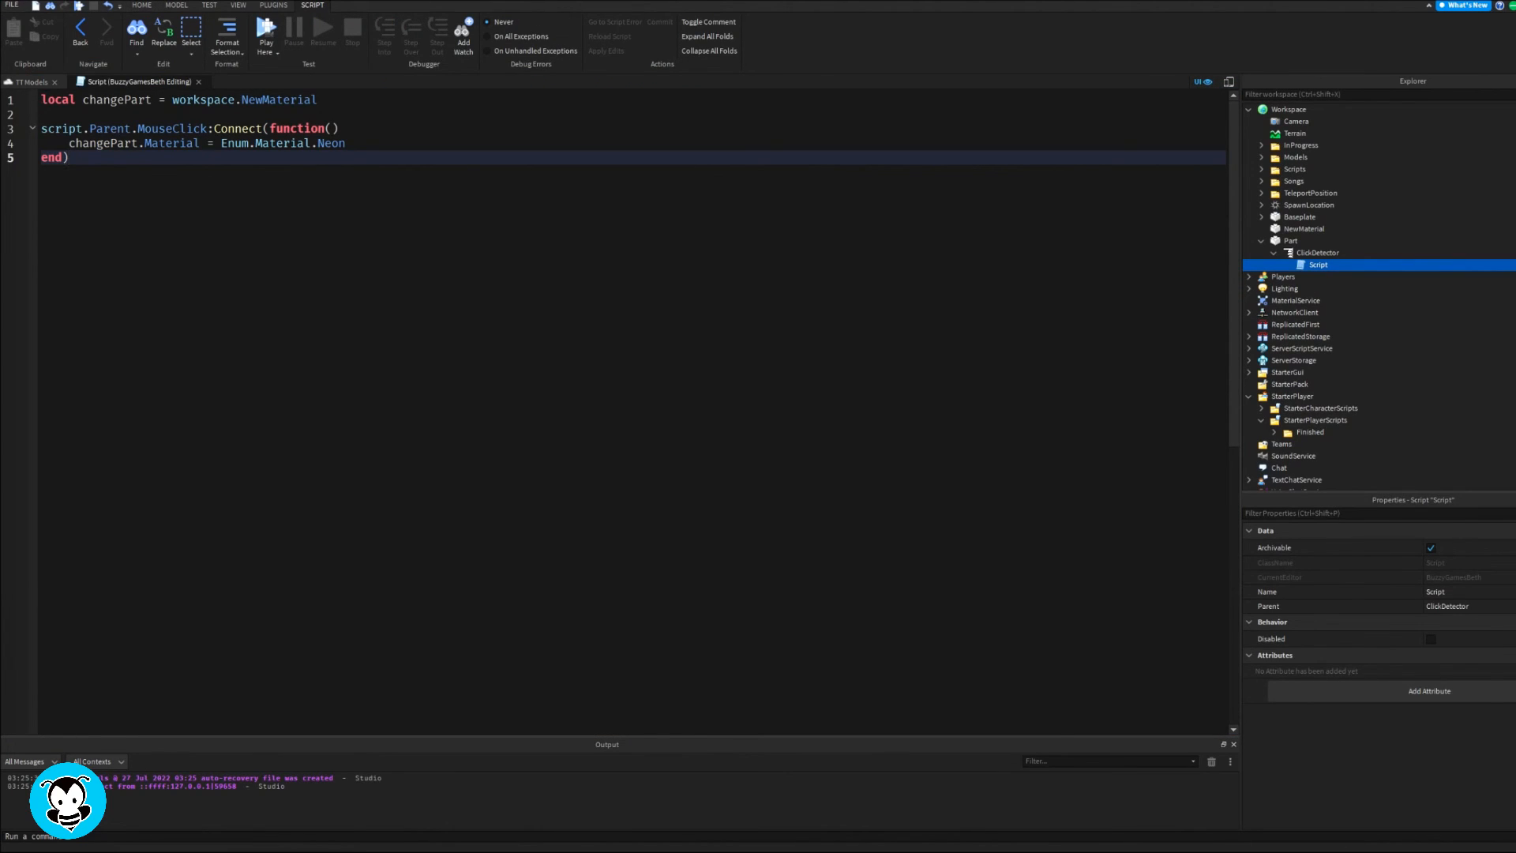
Return to the 3D viewport showing the lilac sphere and black cube
click(142, 5)
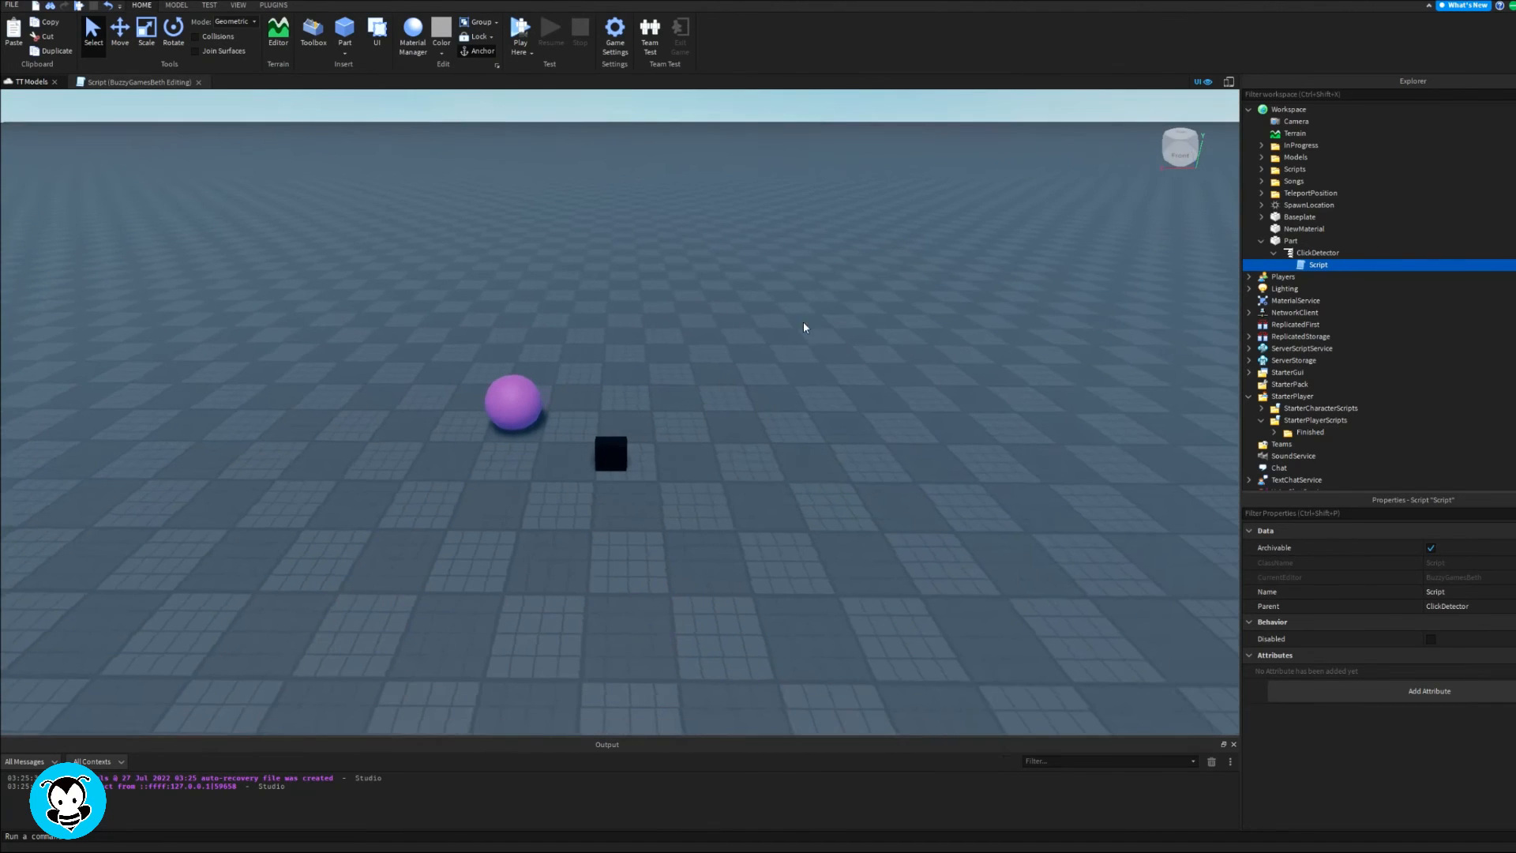